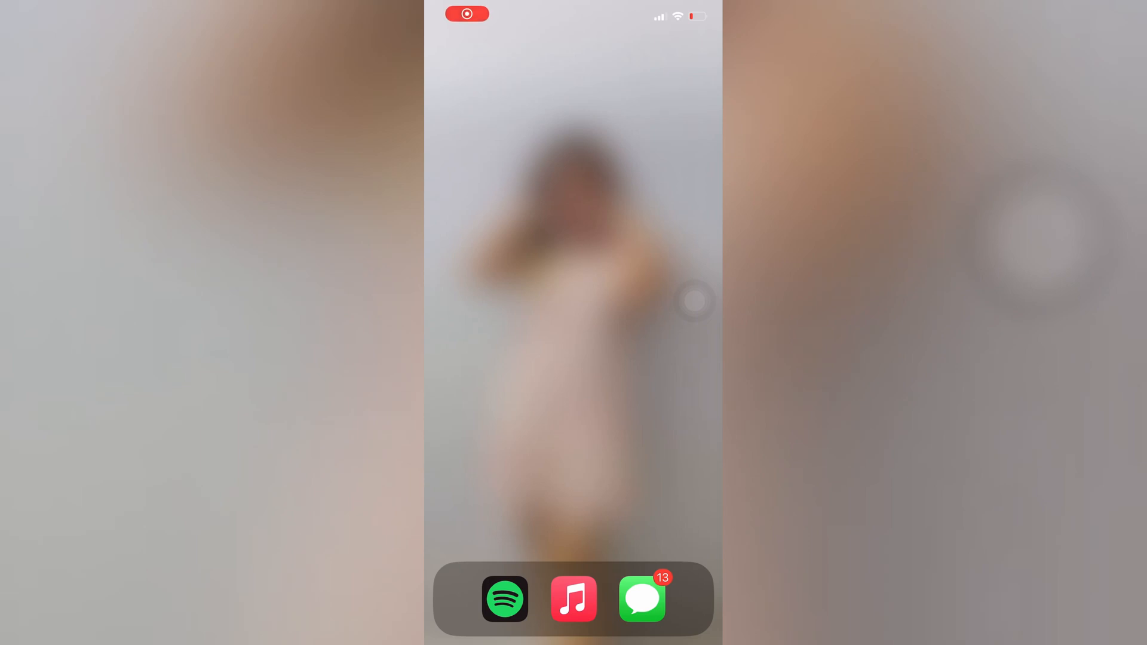
- Swipe past the last home screen page into the App Library
click(466, 13)
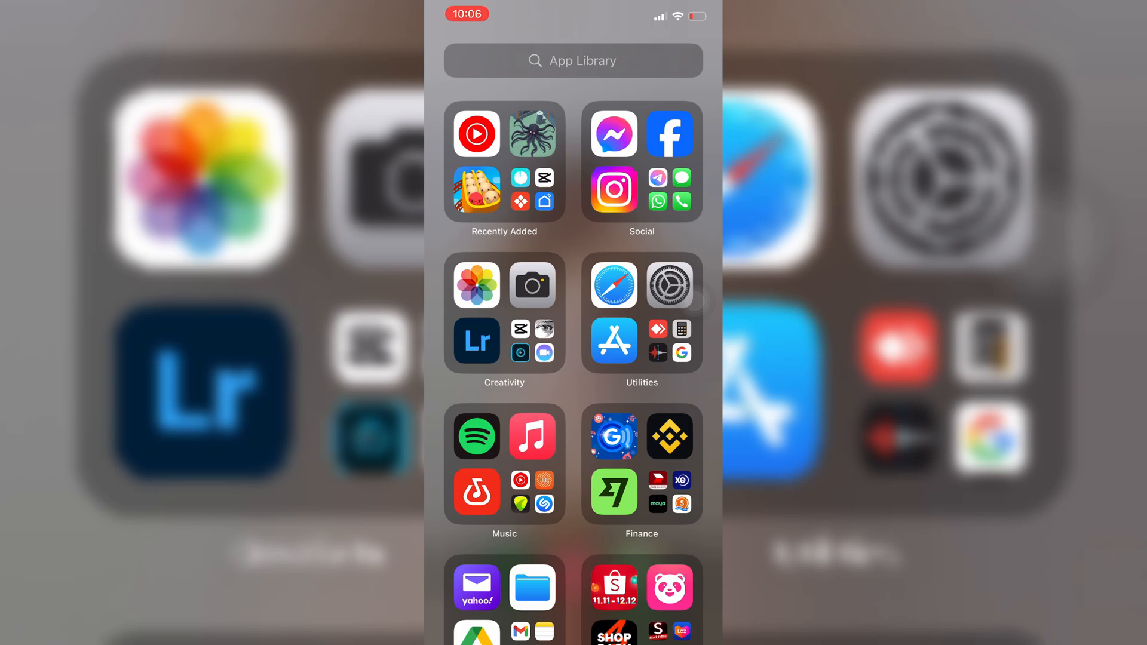
- Load spotify.com in Safari
click(613, 284)
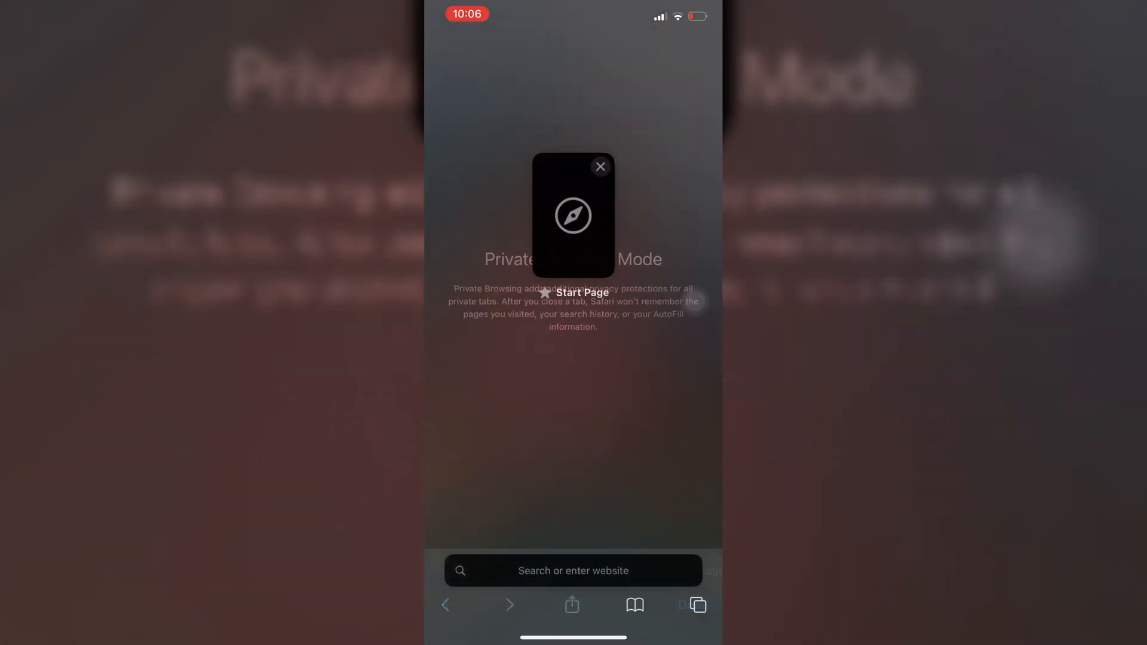
click(600, 166)
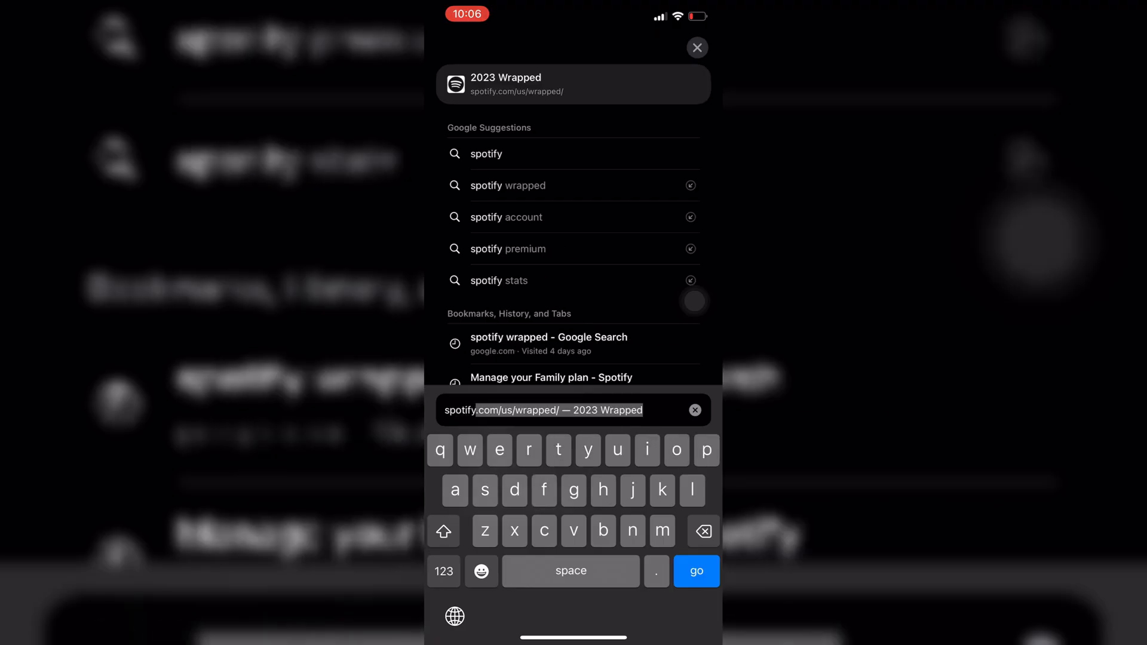
text(spotify.com)
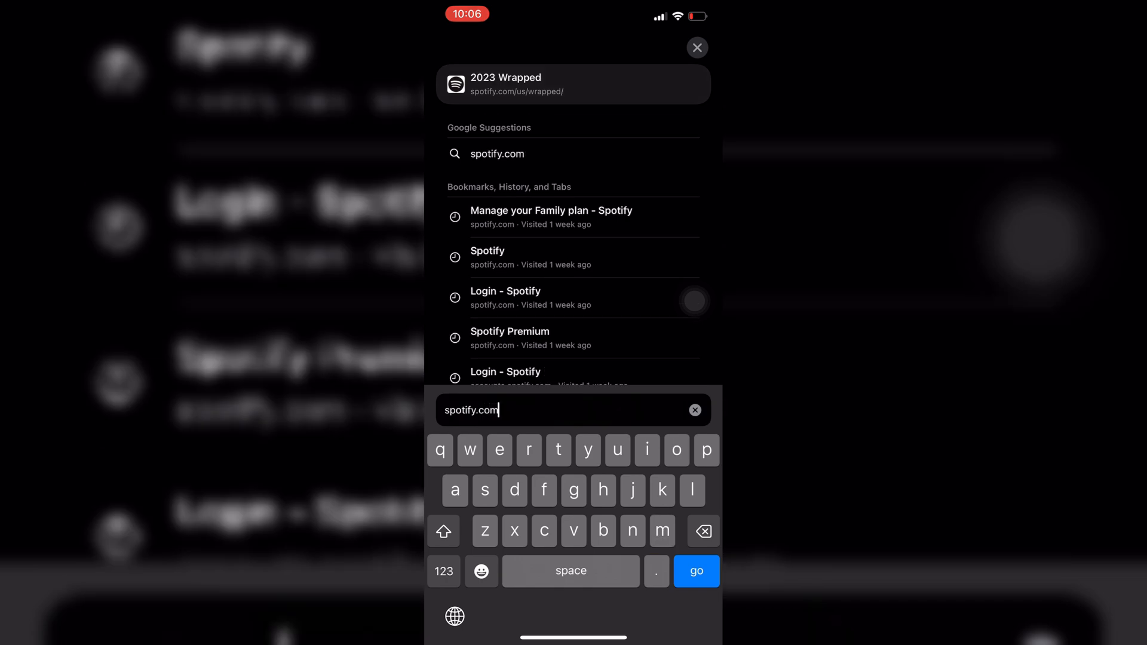
click(695, 571)
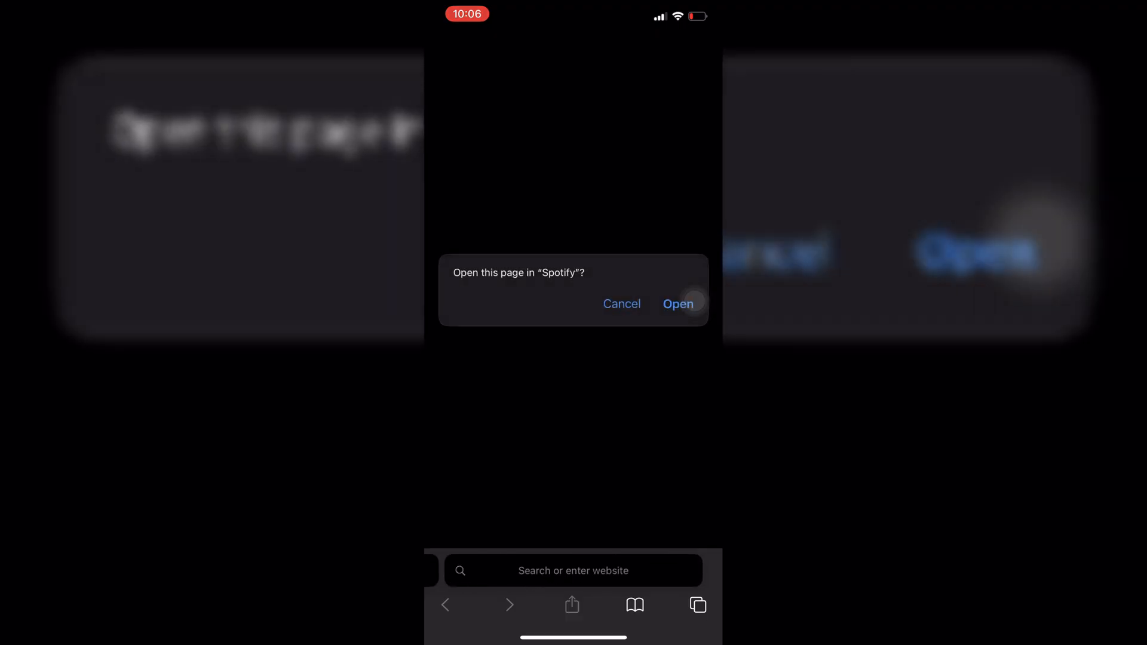
- Open Spotify from the prompt, filter Home to Wrapped, and start the 2023 Wrapped story
click(677, 303)
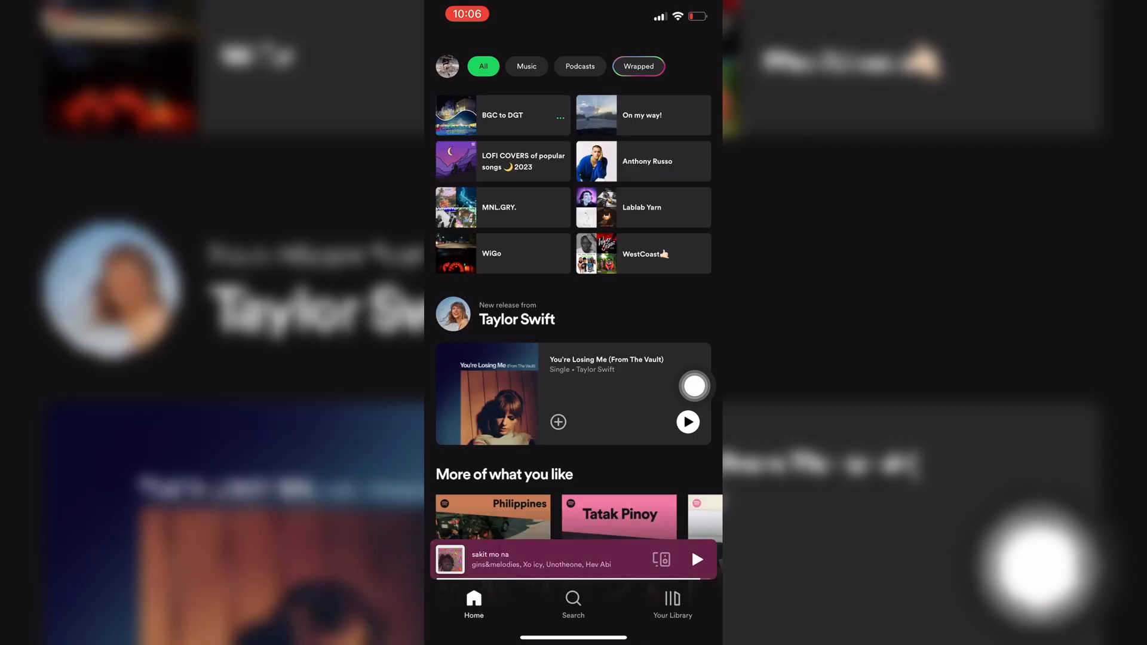
click(637, 66)
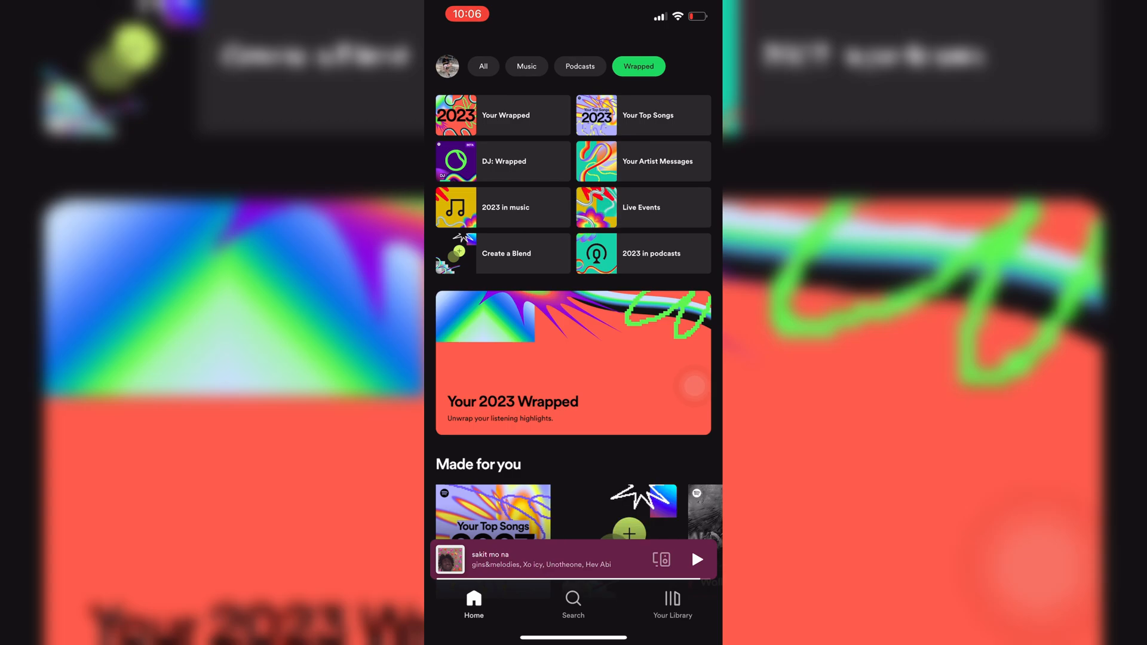
click(573, 362)
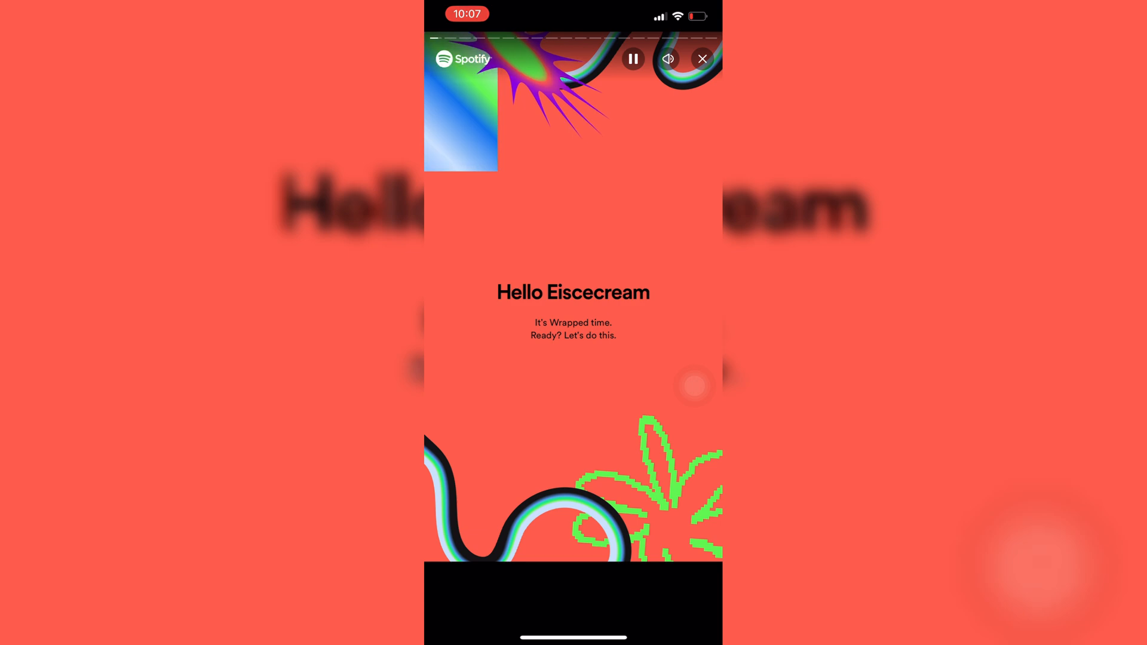
click(701, 59)
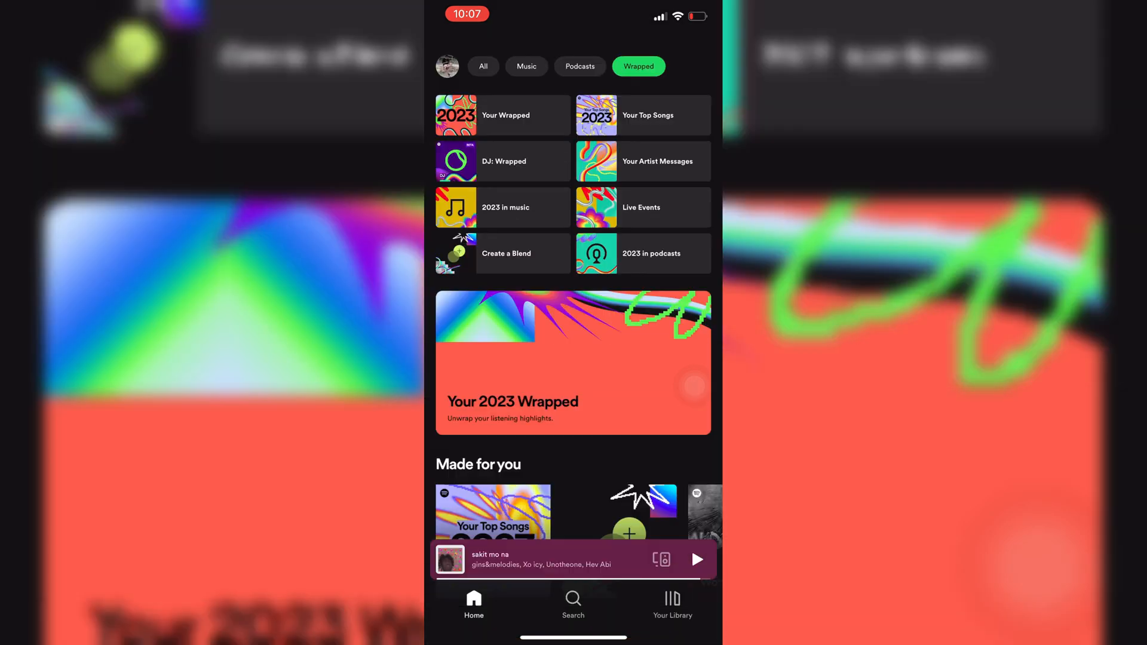